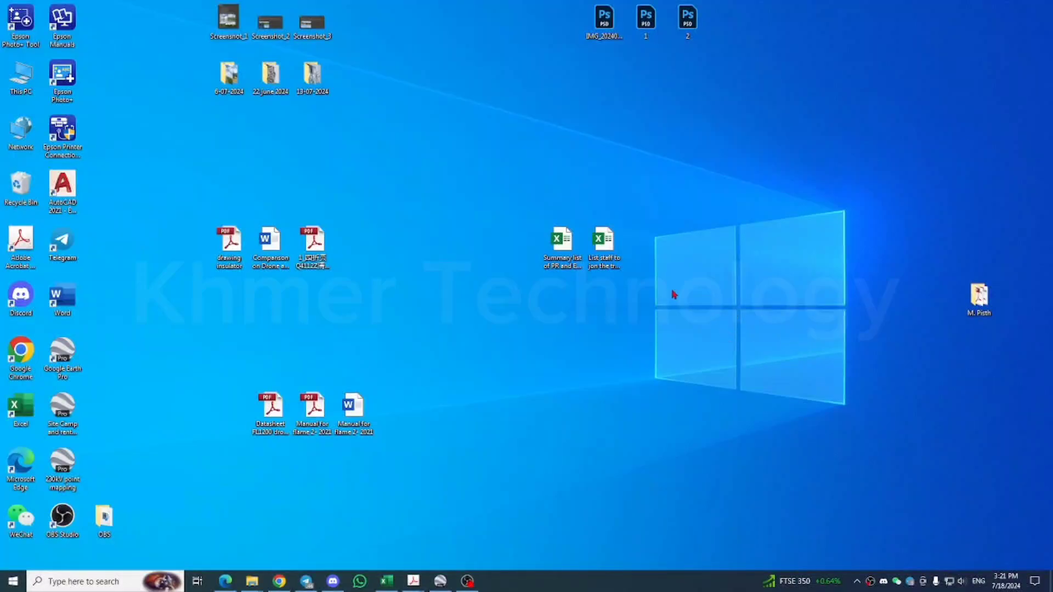
{"action": "mouse_move", "coordinate": [779, 280]}
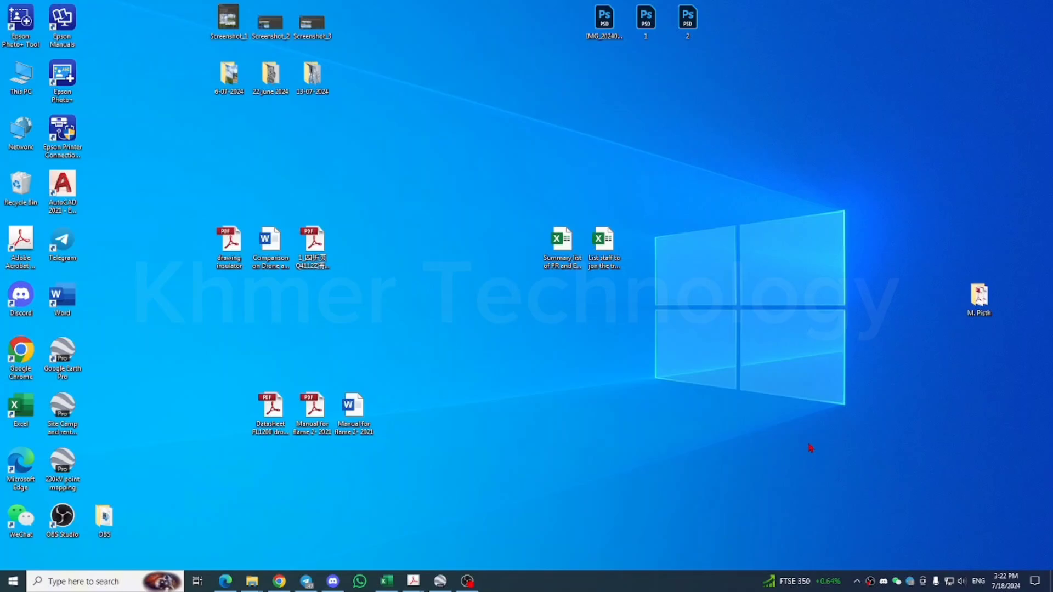
{"action": "mouse_move", "coordinate": [882, 468]}
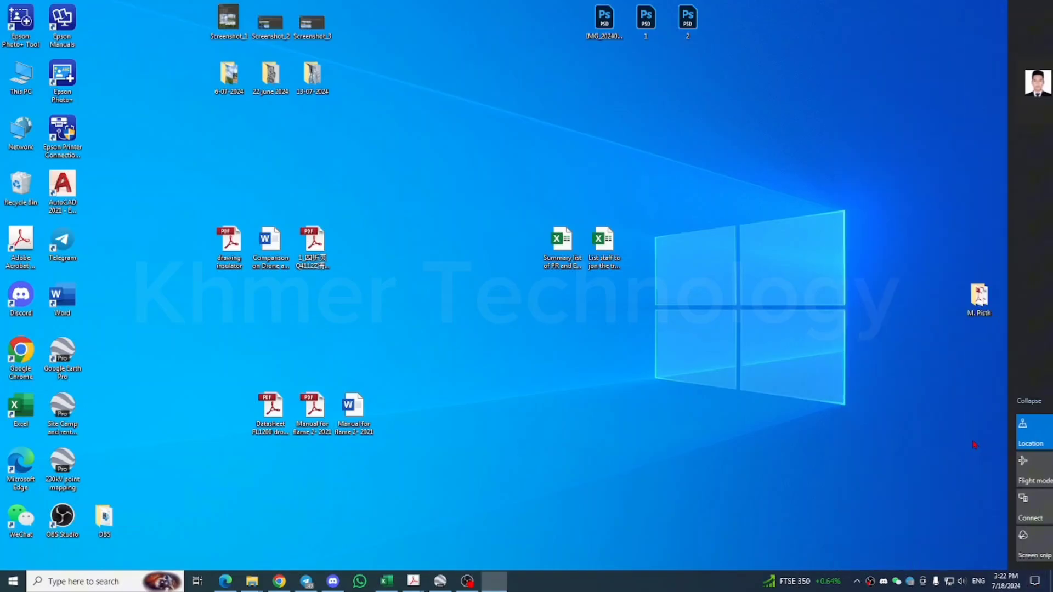
Launch the Mobile hotspot page in Settings from the quick actions panel.
{"action": "left_click", "coordinate": [494, 581]}
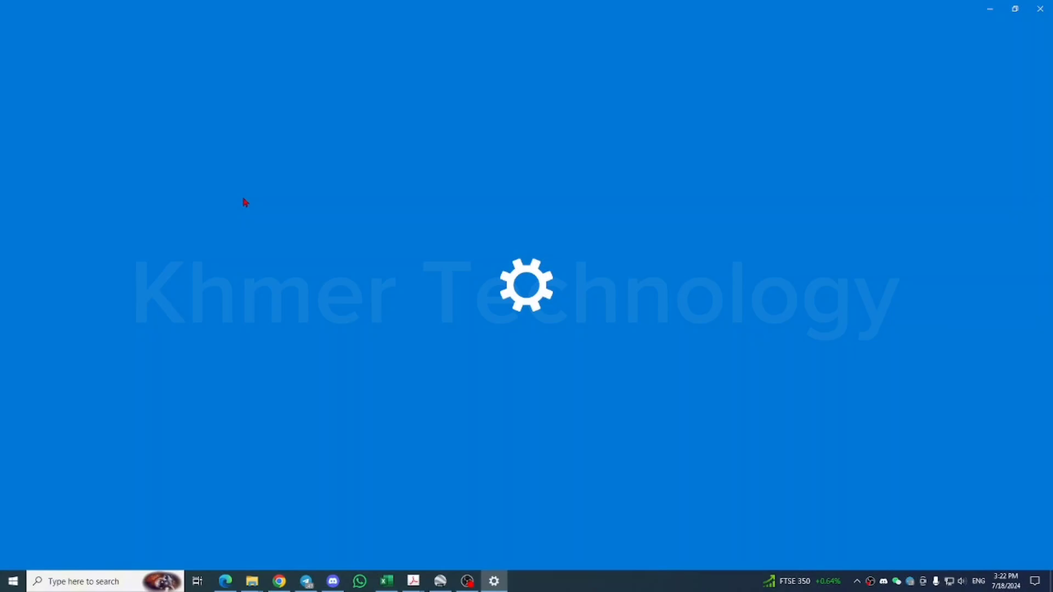
Turn on hotspot sharing, note phone vivo-1935 connected, and open the network info editor.
{"action": "left_click", "coordinate": [494, 581]}
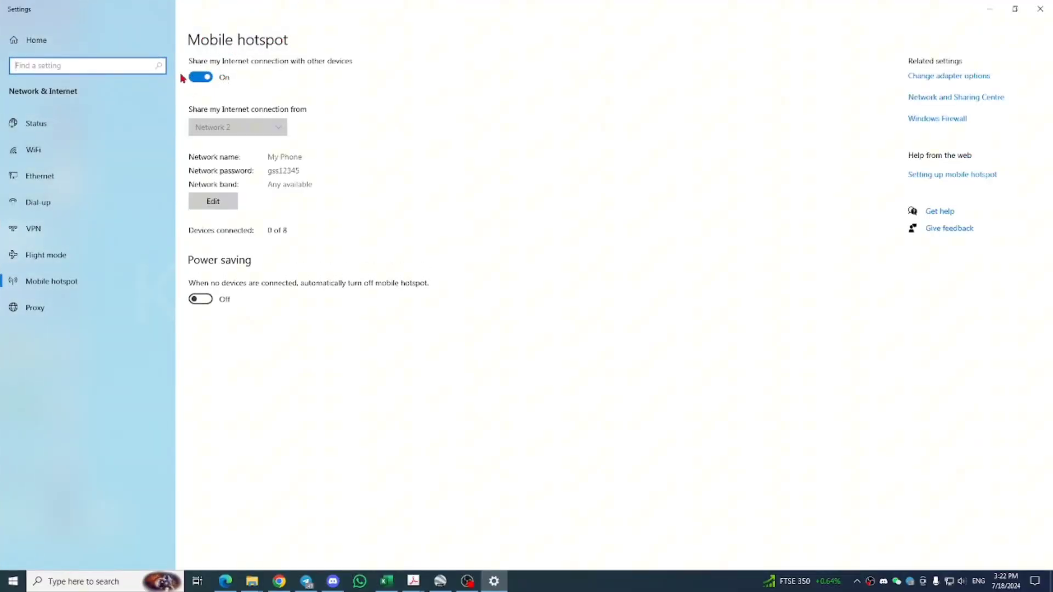
{"action": "mouse_move", "coordinate": [209, 266]}
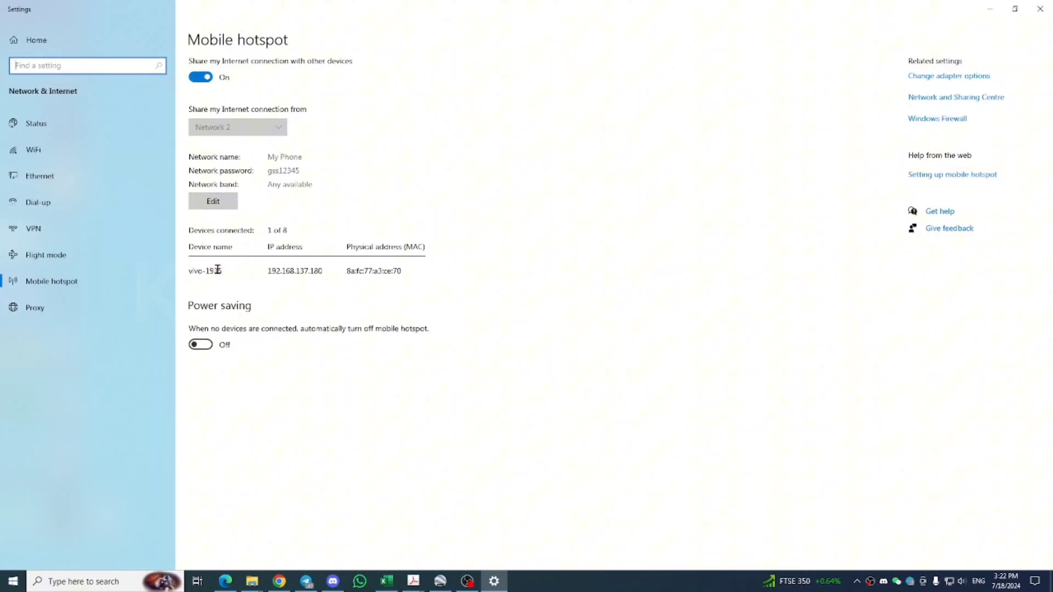
{"action": "double_click", "coordinate": [204, 271]}
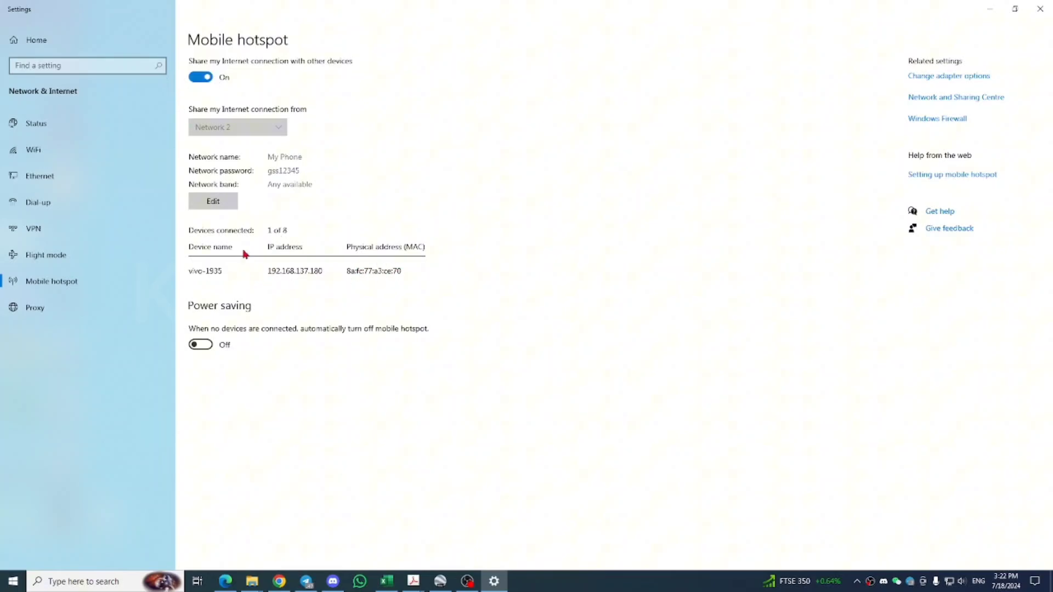
{"action": "left_click", "coordinate": [212, 200]}
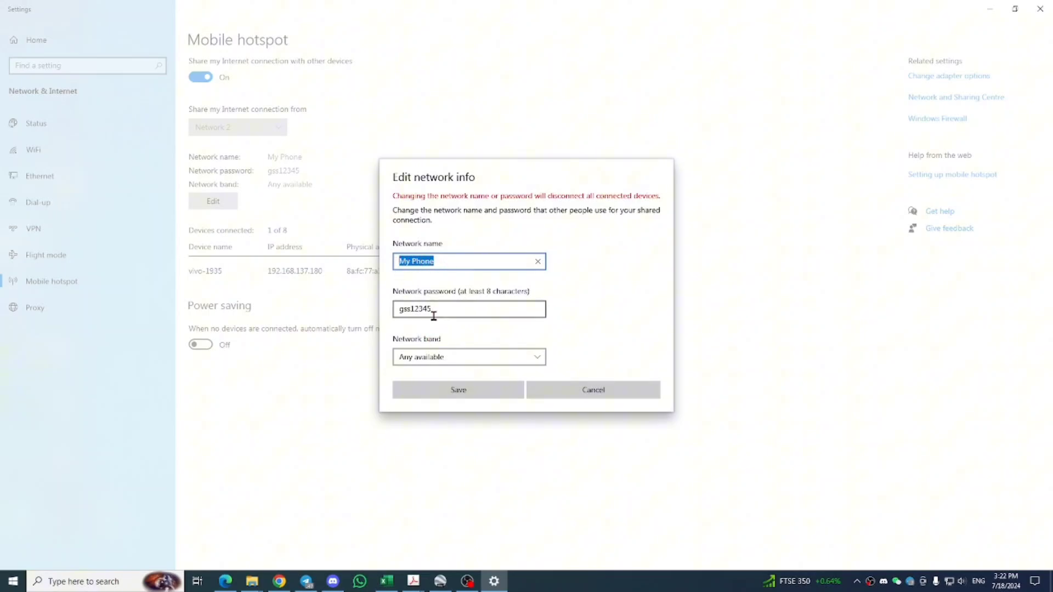
{"action": "left_click", "coordinate": [469, 356]}
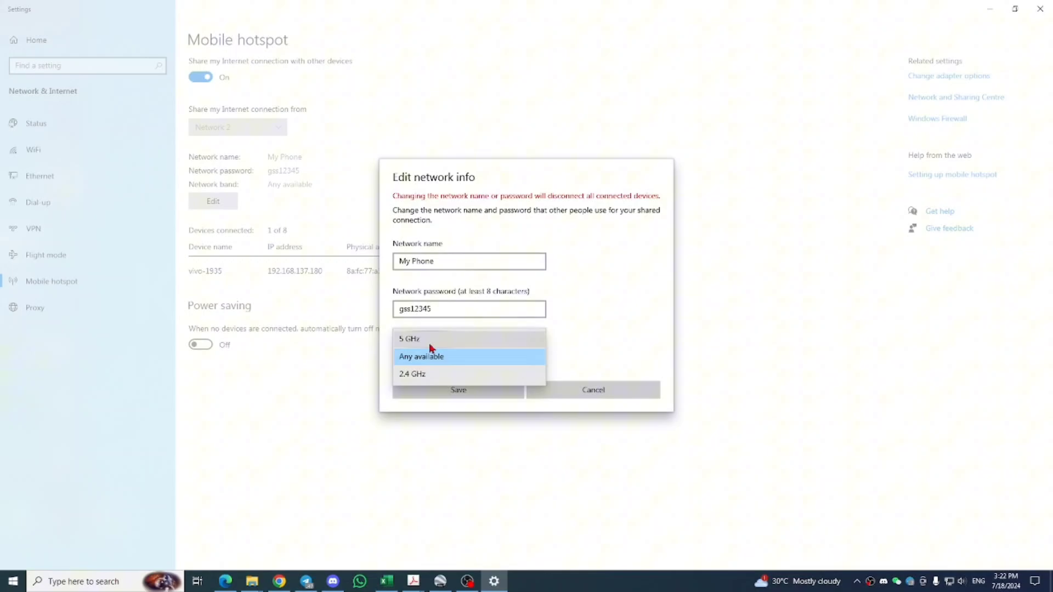
{"action": "mouse_move", "coordinate": [469, 373]}
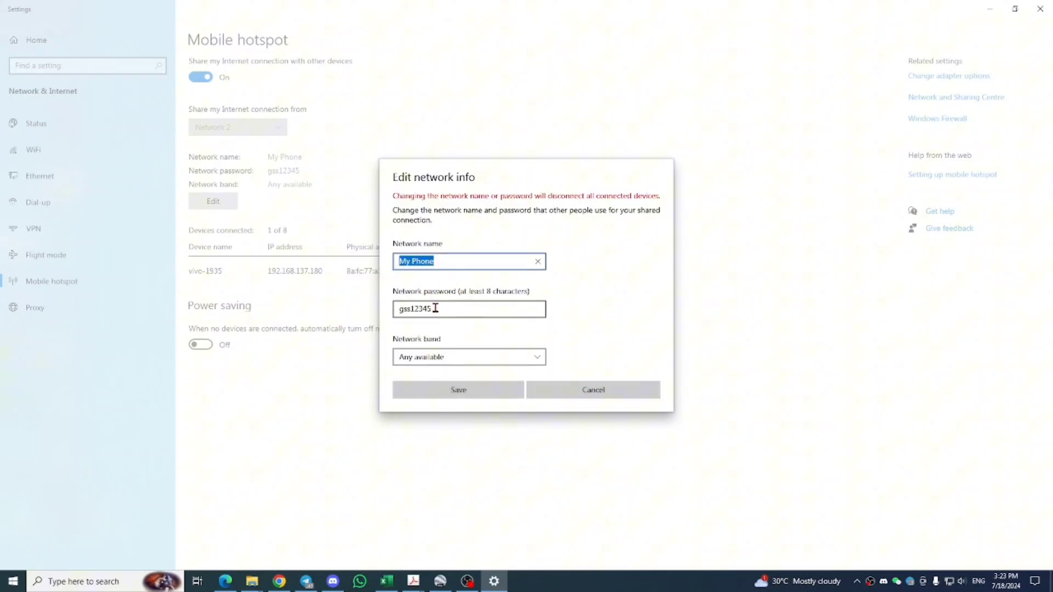
{"action": "left_click", "coordinate": [592, 389]}
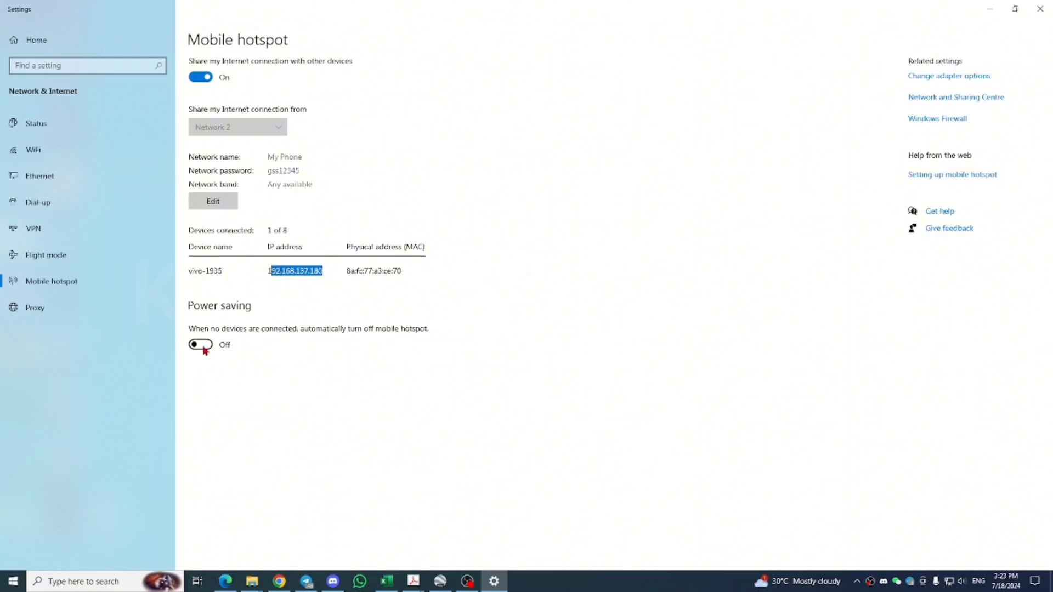
{"action": "mouse_move", "coordinate": [181, 290]}
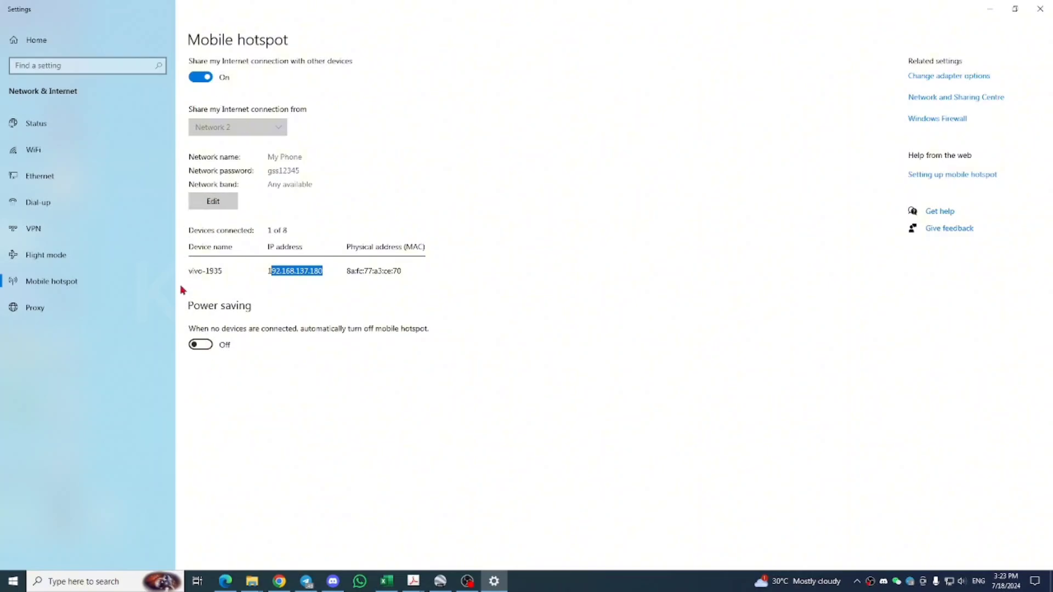
{"action": "mouse_move", "coordinate": [339, 363]}
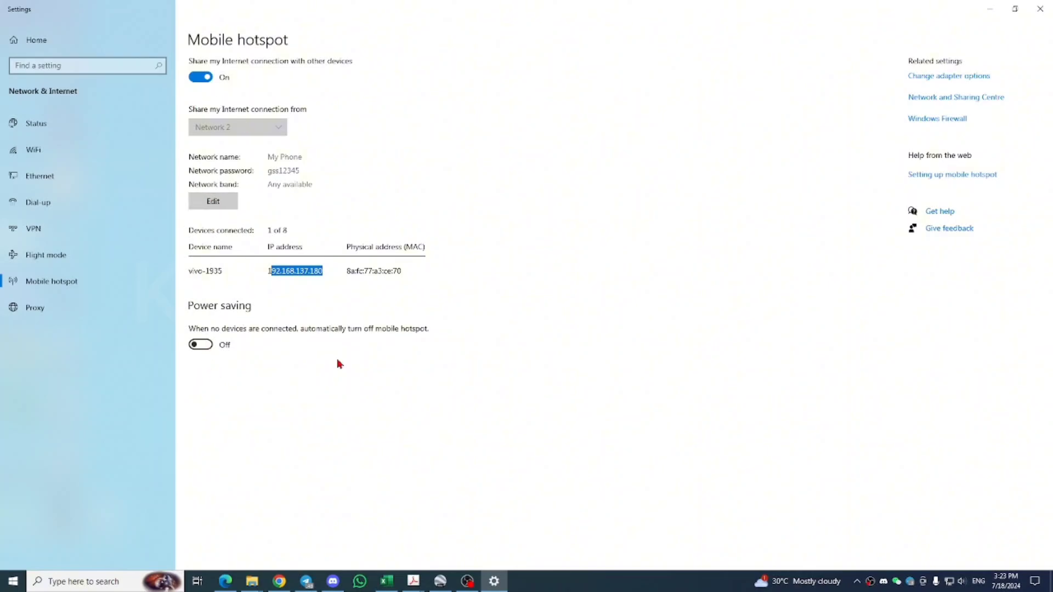